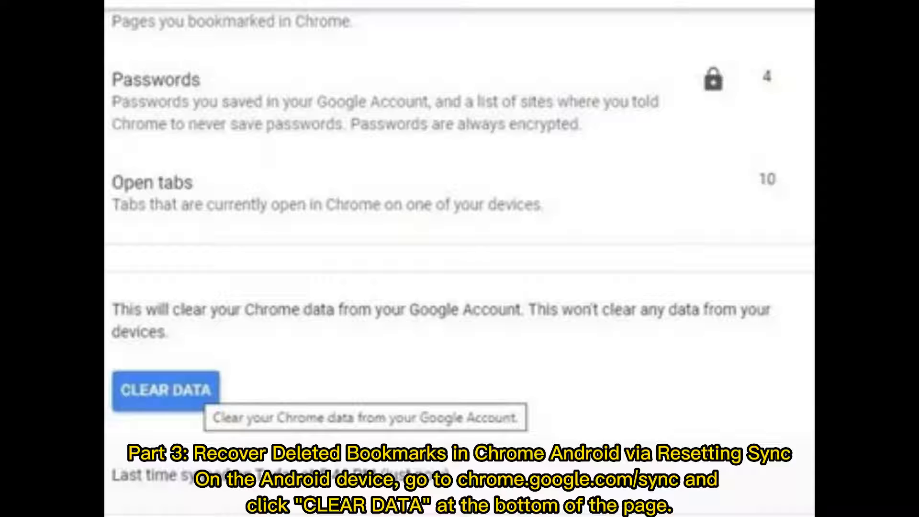
- Scan the Galaxy S6 for all data types and show the Documents results list
{"action": "left_click", "coordinate": [167, 389]}
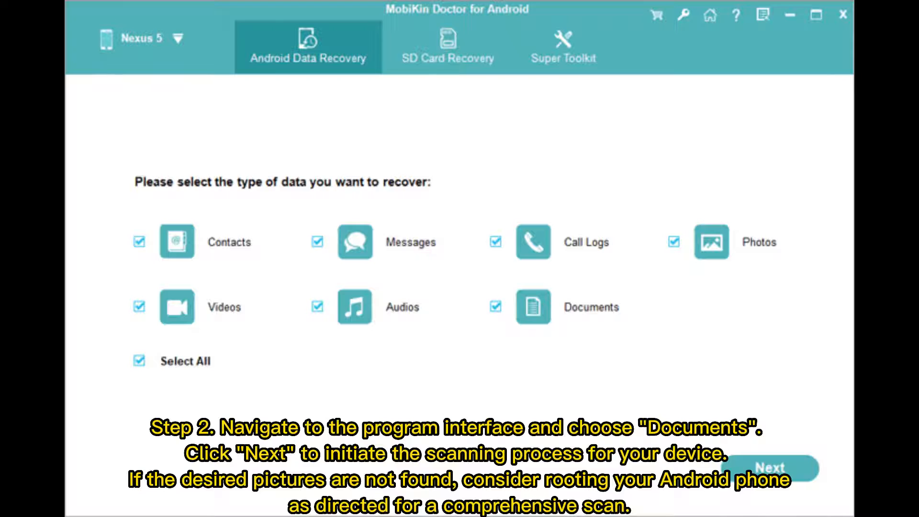
{"action": "left_click", "coordinate": [771, 469]}
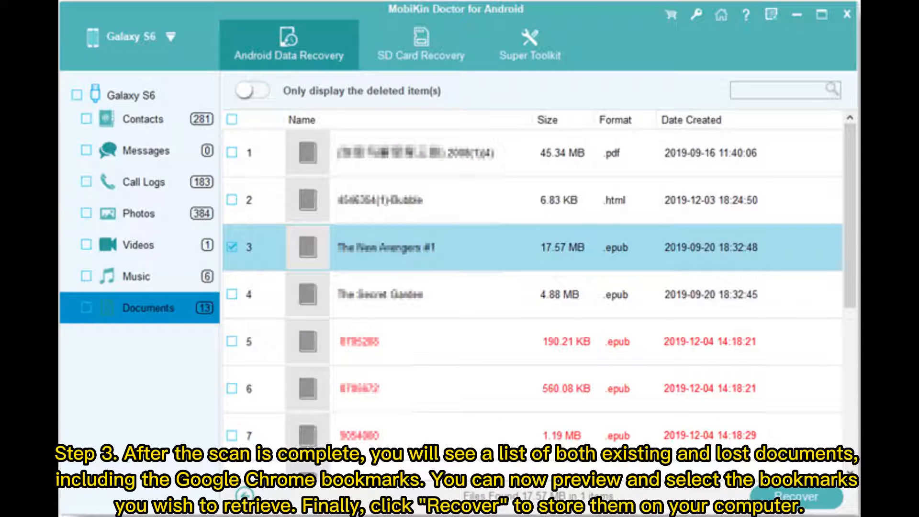